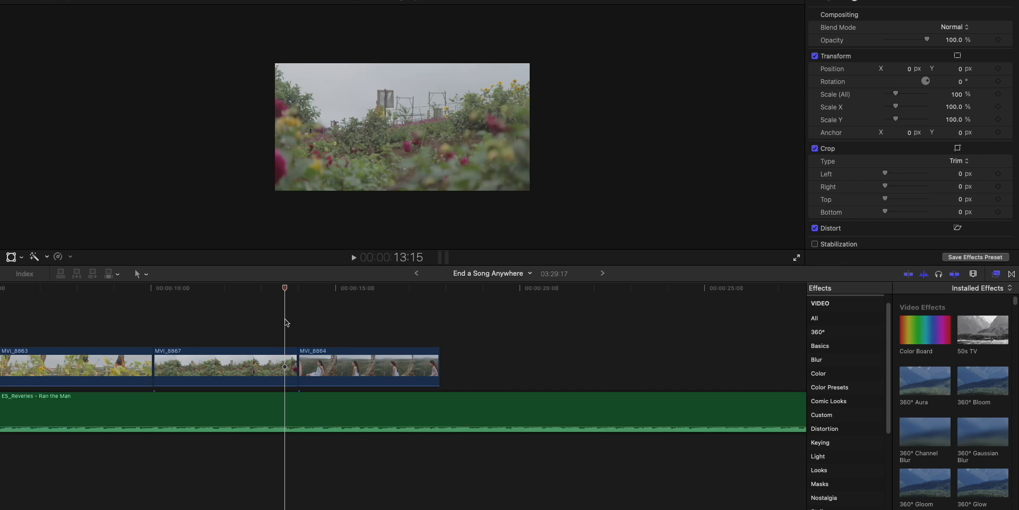
# - Create a 0% Hold retime segment on the music clip at 18:00, just after the video ends
pyautogui.press('shift+h')
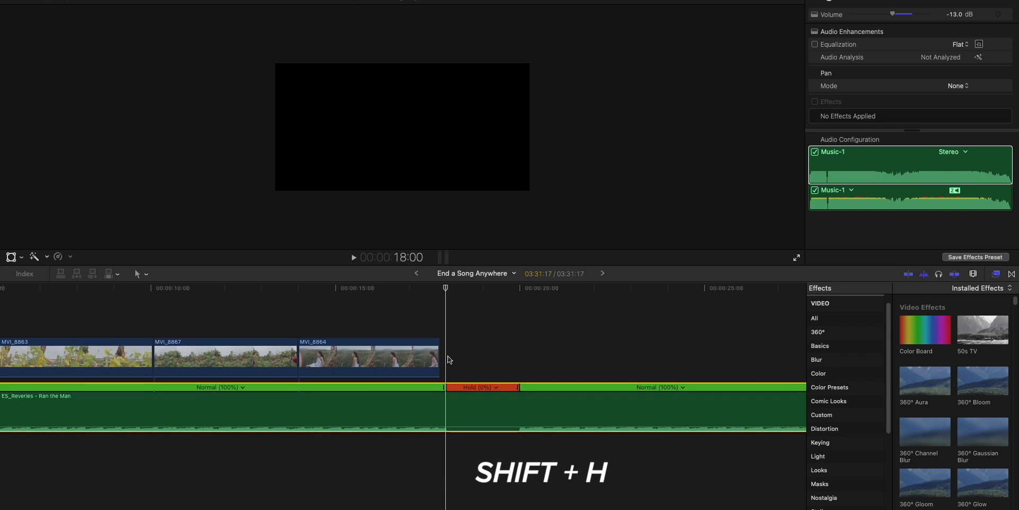